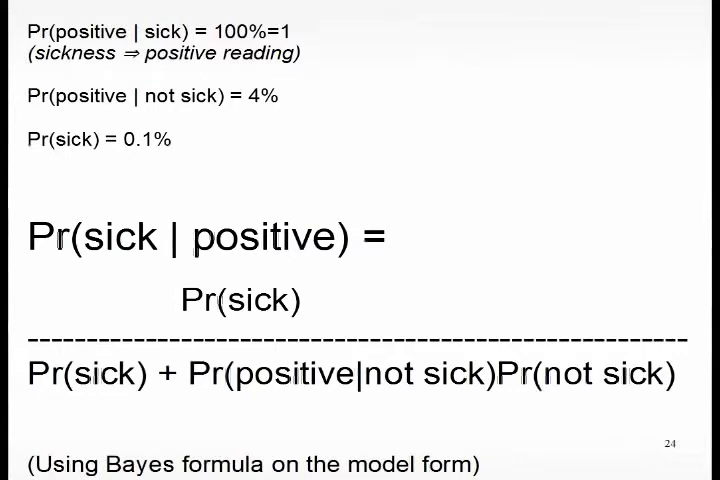
# Advance to the slide plugging 0.1%, 4% and 99.9% into Bayes formula, giving 2.4%
pyautogui.press('Right')
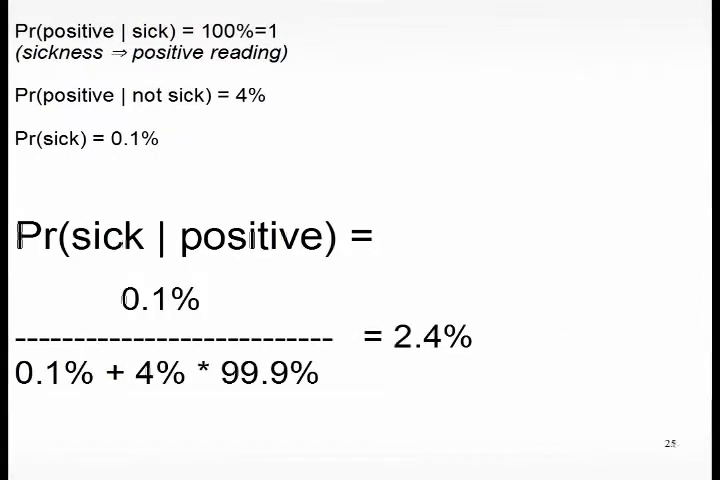